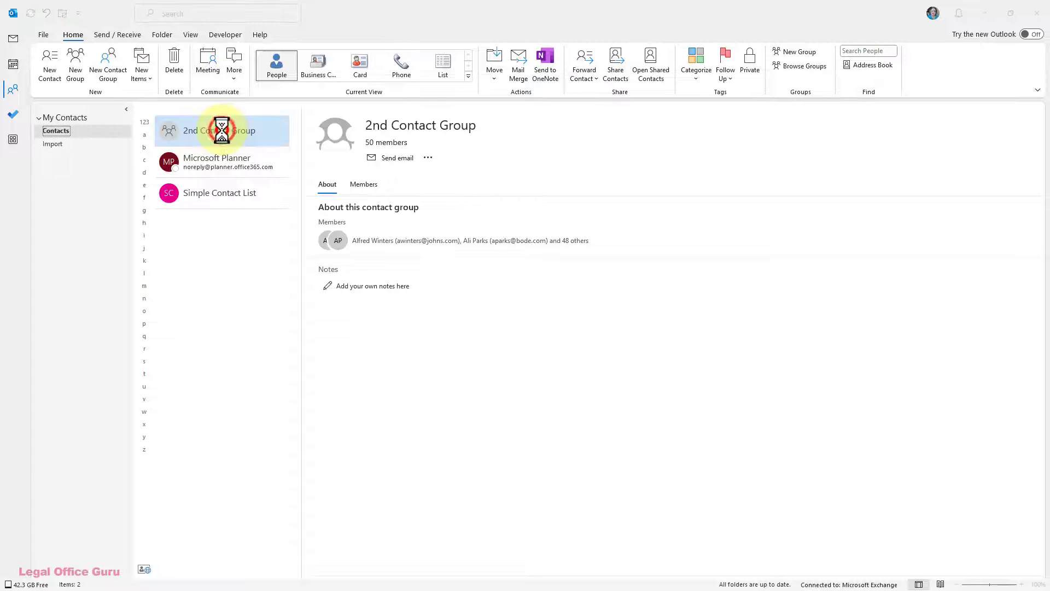
Step: View the 2nd Contact Group, then hide Excel's Company column (column B)
{"action": "double_click", "coordinate": [205, 130]}
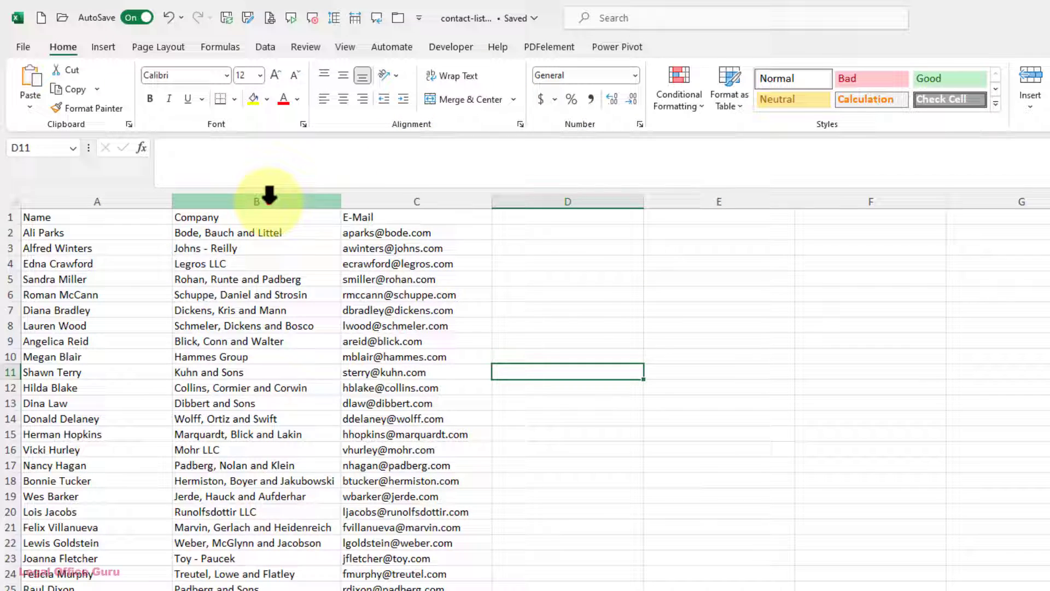
{"action": "right_click", "coordinate": [256, 201]}
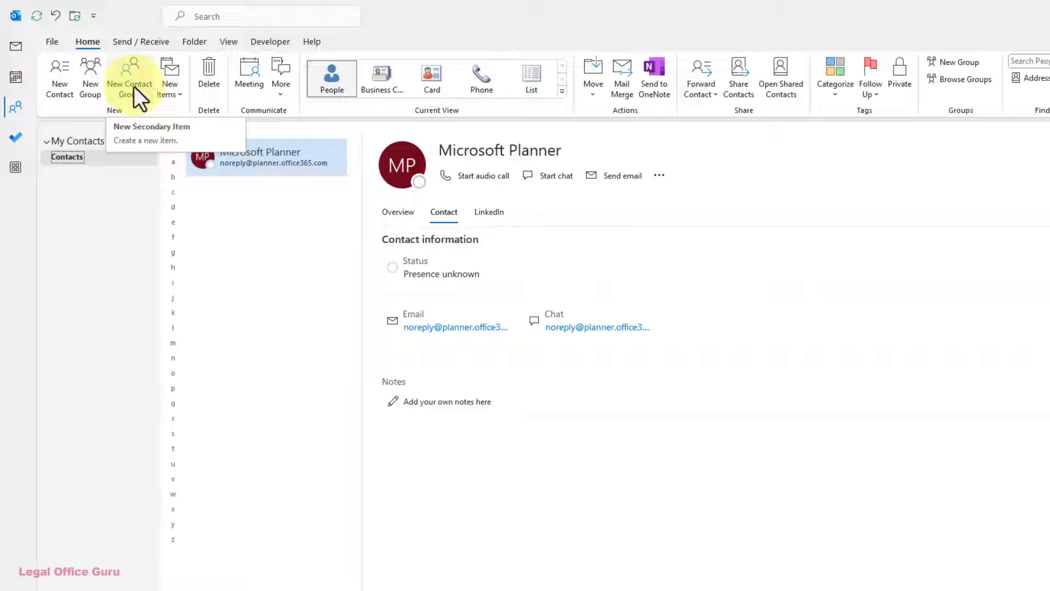
Step: Create a new contact group and name it 'Contact List'
{"action": "left_click", "coordinate": [130, 74]}
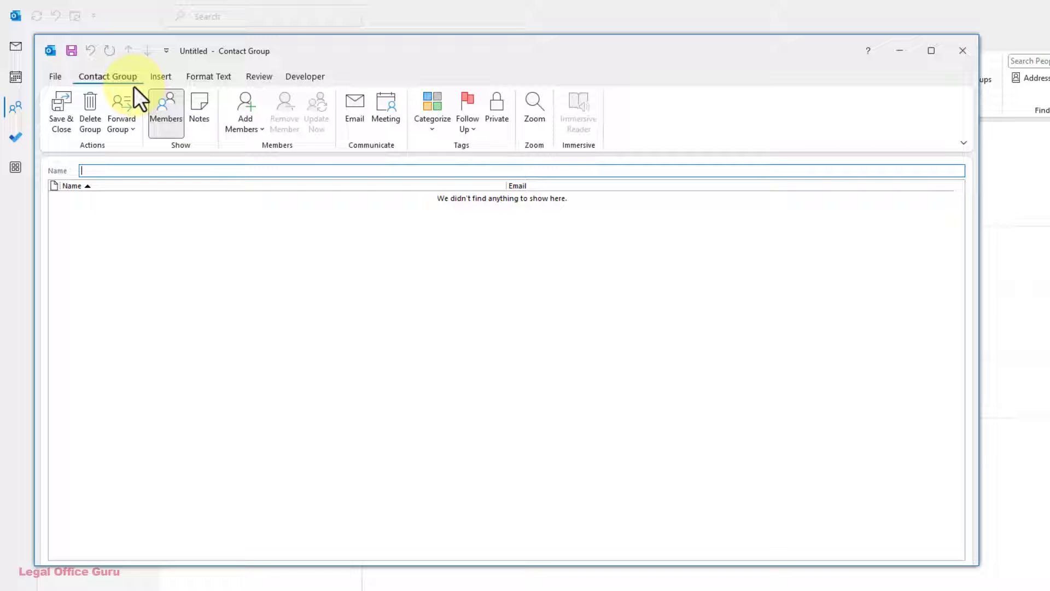
{"action": "type", "text": "Contact List"}
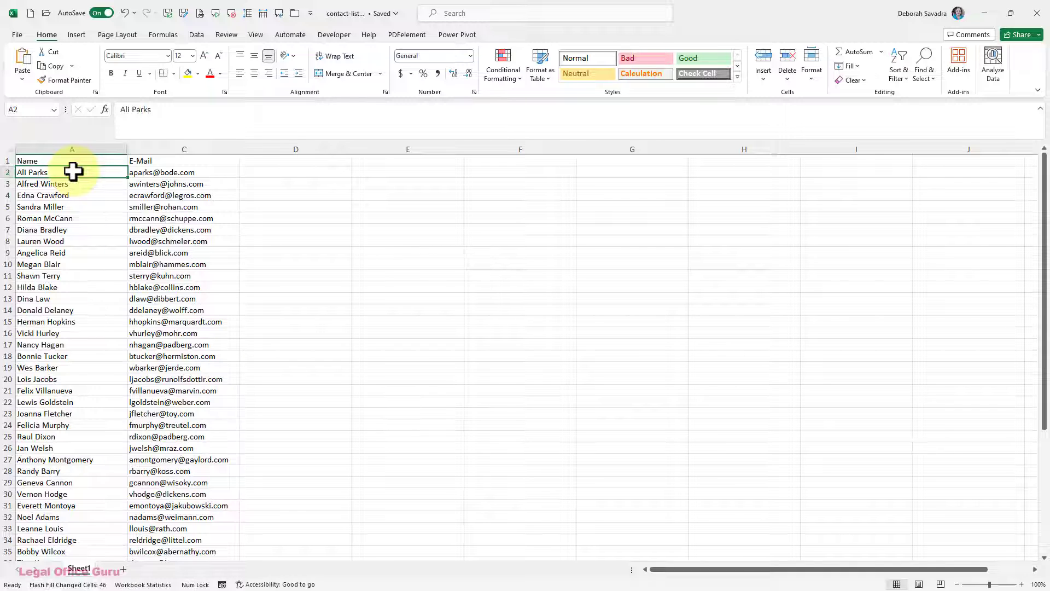
Step: Select and copy the contact names and e-mail addresses in rows 2–51
{"action": "key", "text": "ctrl+shift+end"}
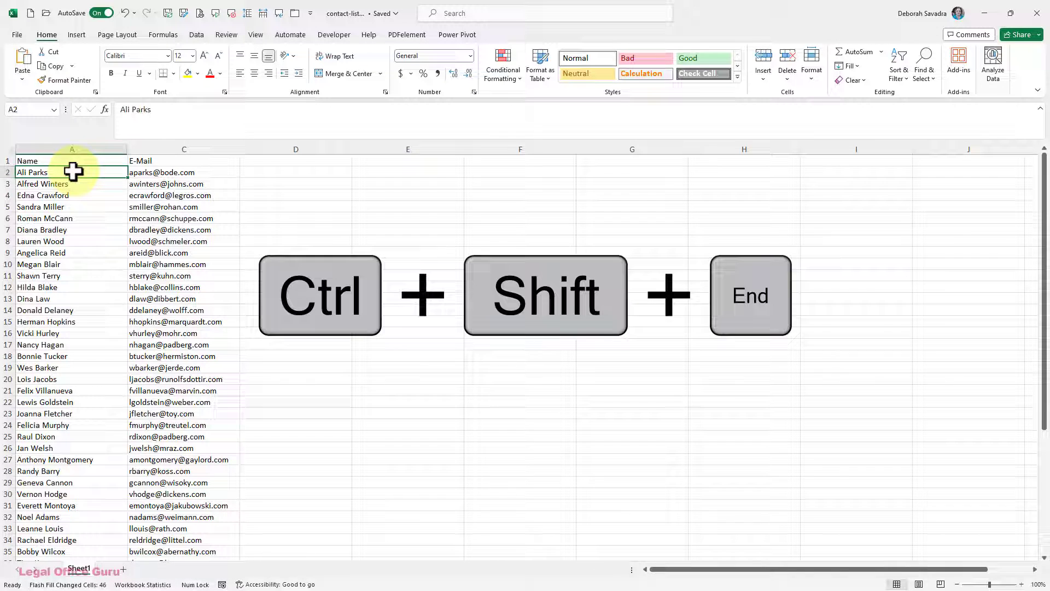
{"action": "key", "text": "Ctrl+Shift+End"}
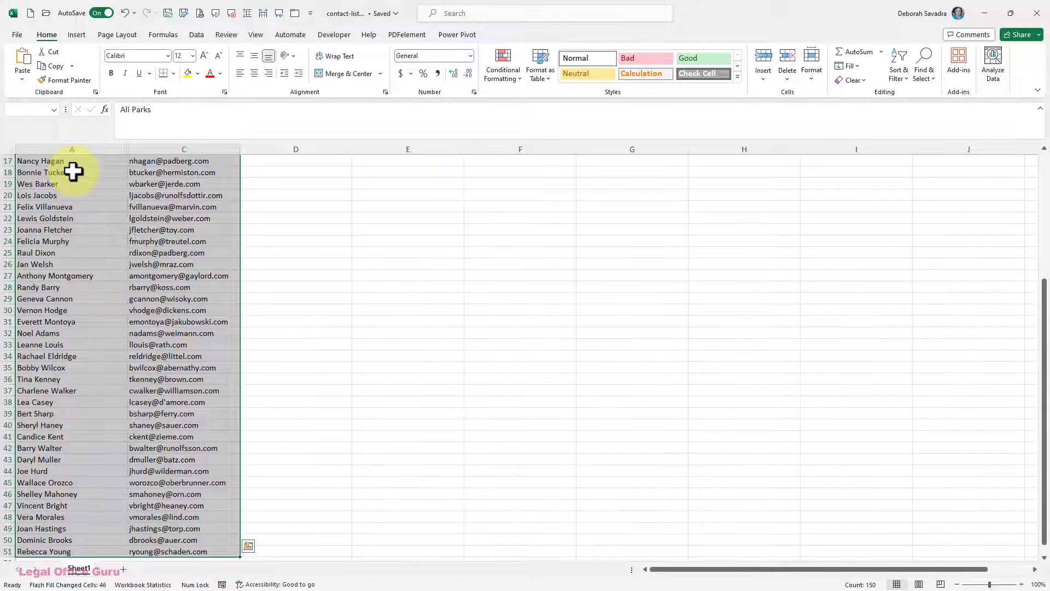
{"action": "key", "text": "ctrl+c"}
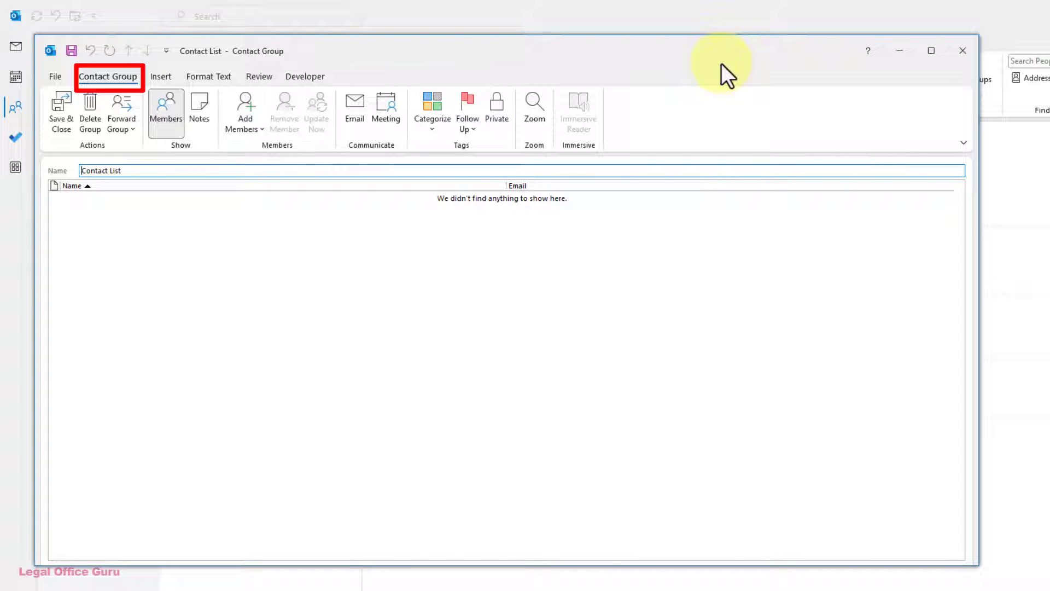
{"action": "mouse_move", "coordinate": [389, 107]}
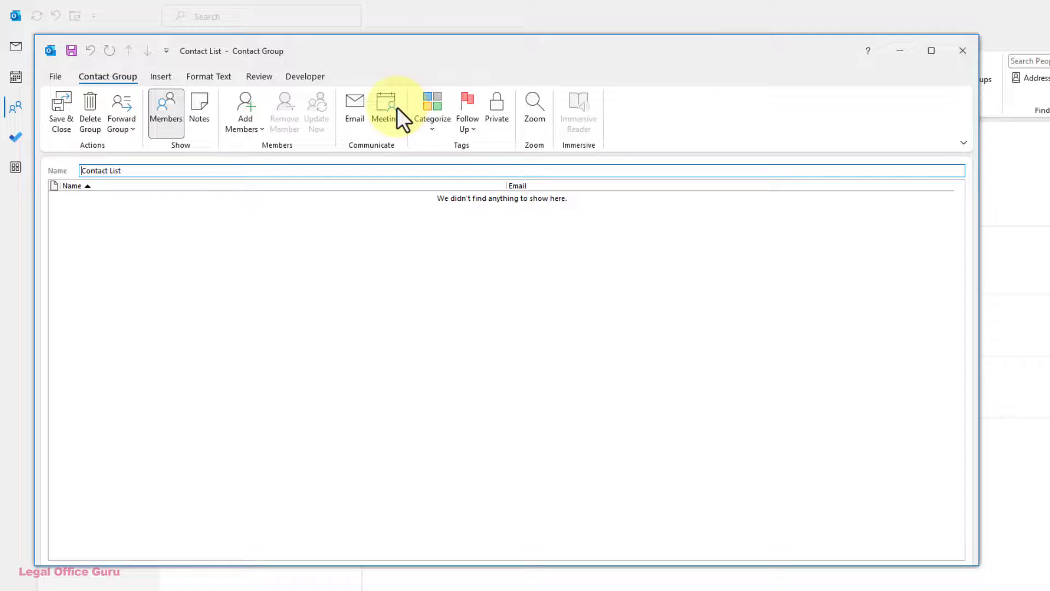
Step: Paste the copied names and e-mails into the Contact List members box and confirm
{"action": "left_click", "coordinate": [244, 112]}
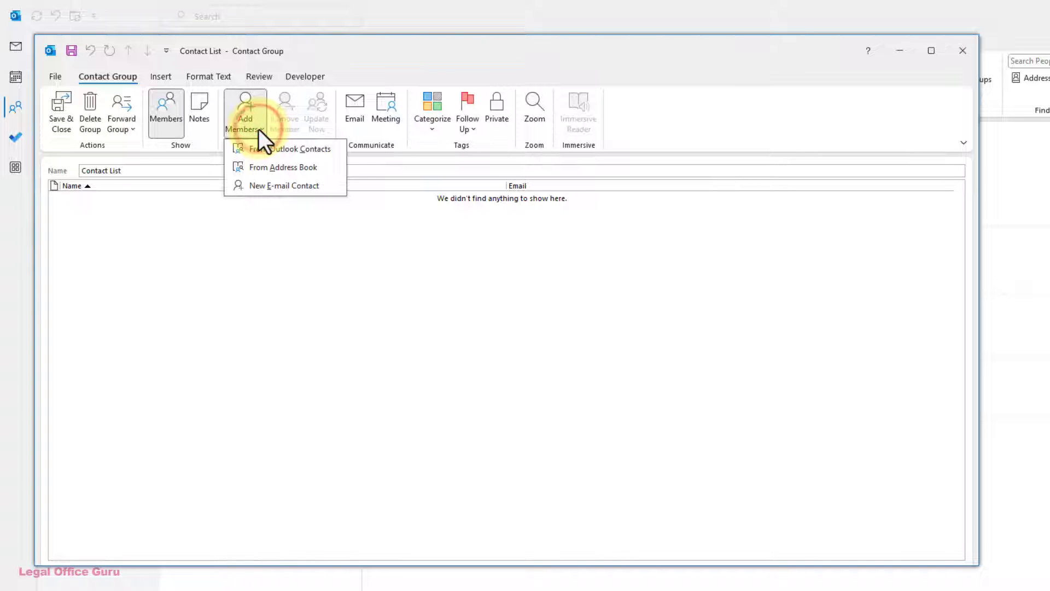
{"action": "left_click", "coordinate": [285, 149]}
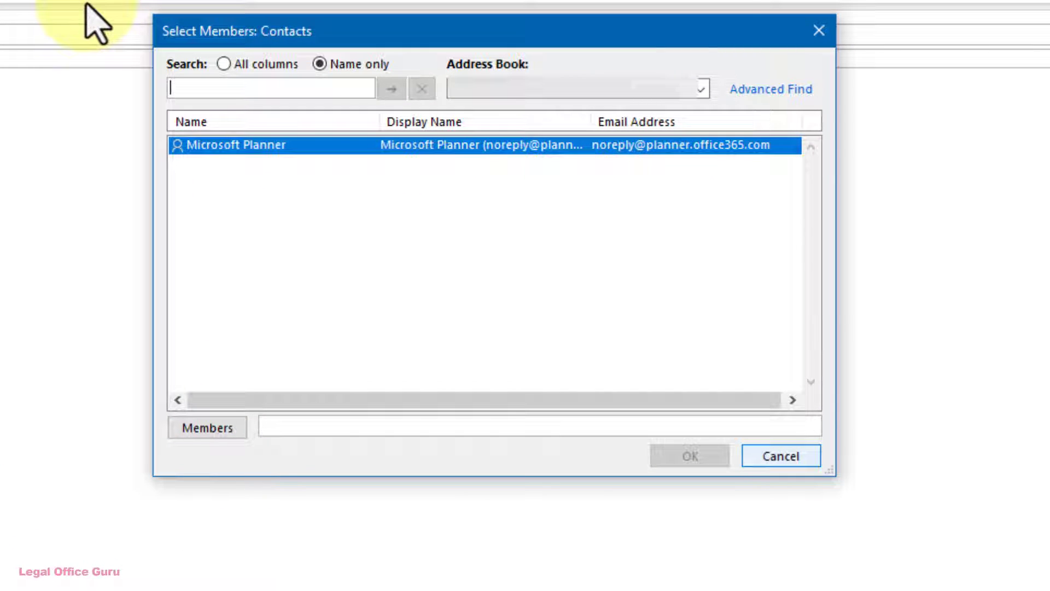
{"action": "mouse_move", "coordinate": [624, 445]}
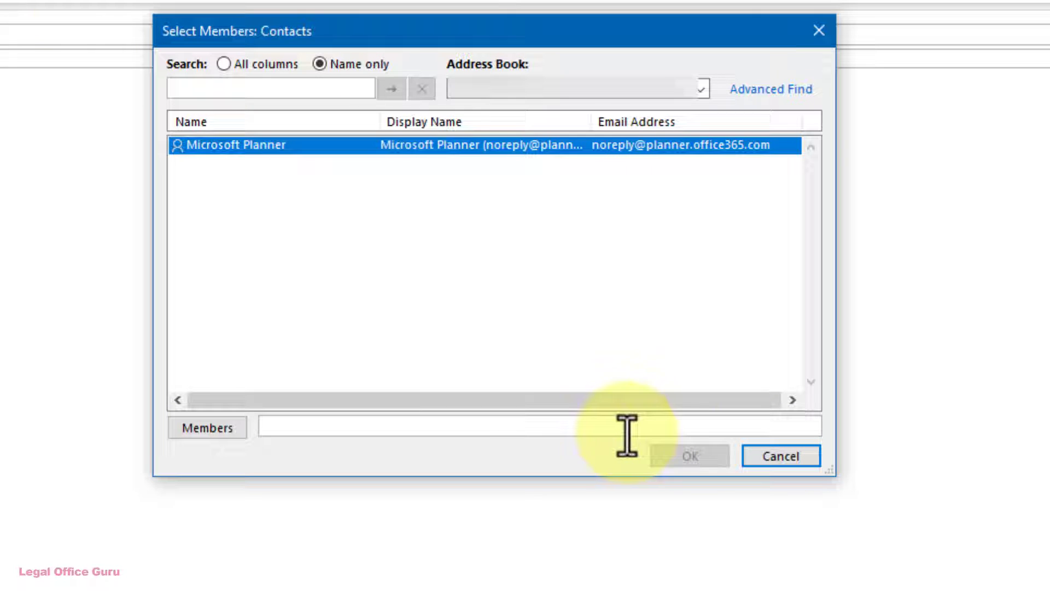
{"action": "left_click", "coordinate": [619, 427]}
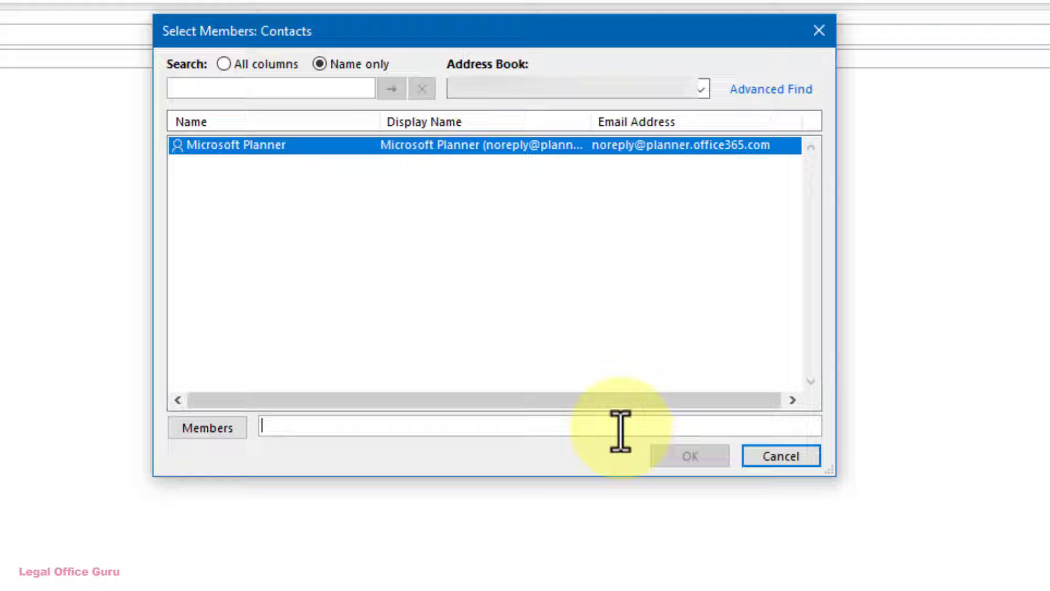
{"action": "key", "text": "Ctrl+V"}
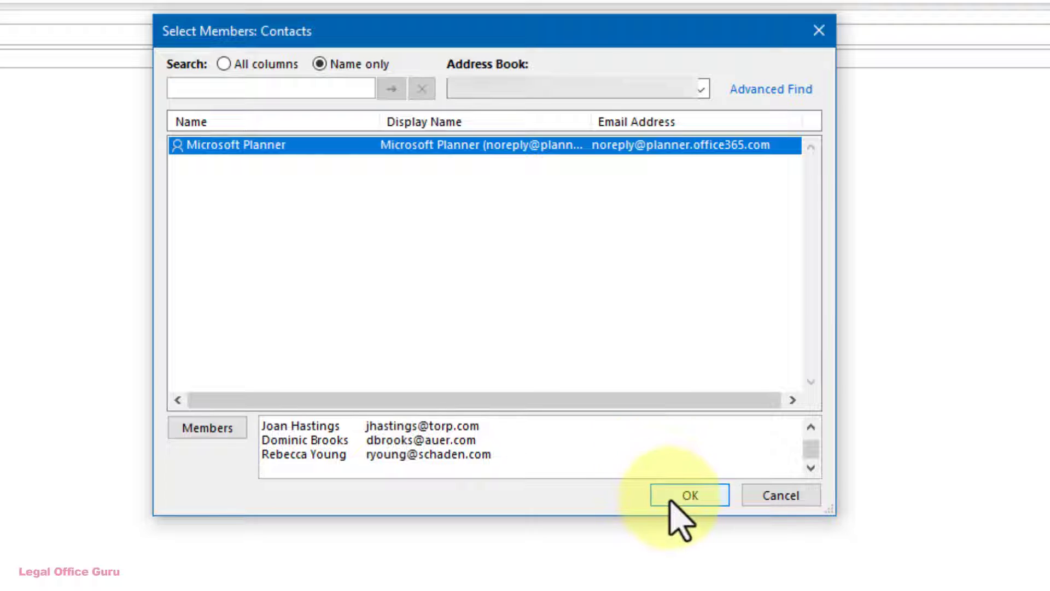
{"action": "left_click", "coordinate": [692, 496]}
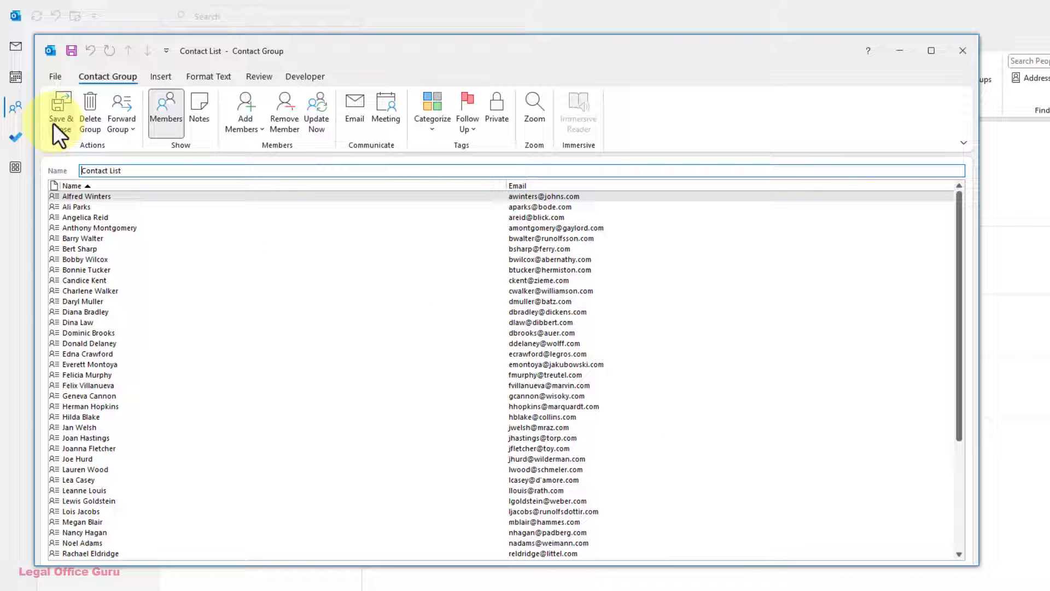
Step: Save and close the Contact List group with its 50 members
{"action": "left_click", "coordinate": [58, 110]}
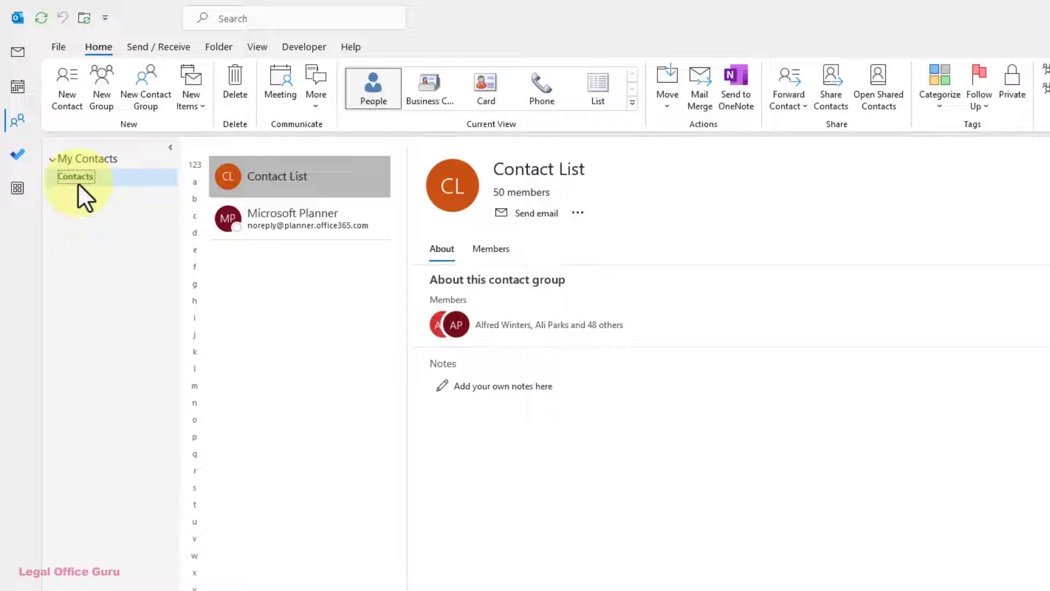
Step: Create a new folder under Contacts, typing a name beginning 'Impo'
{"action": "right_click", "coordinate": [76, 177]}
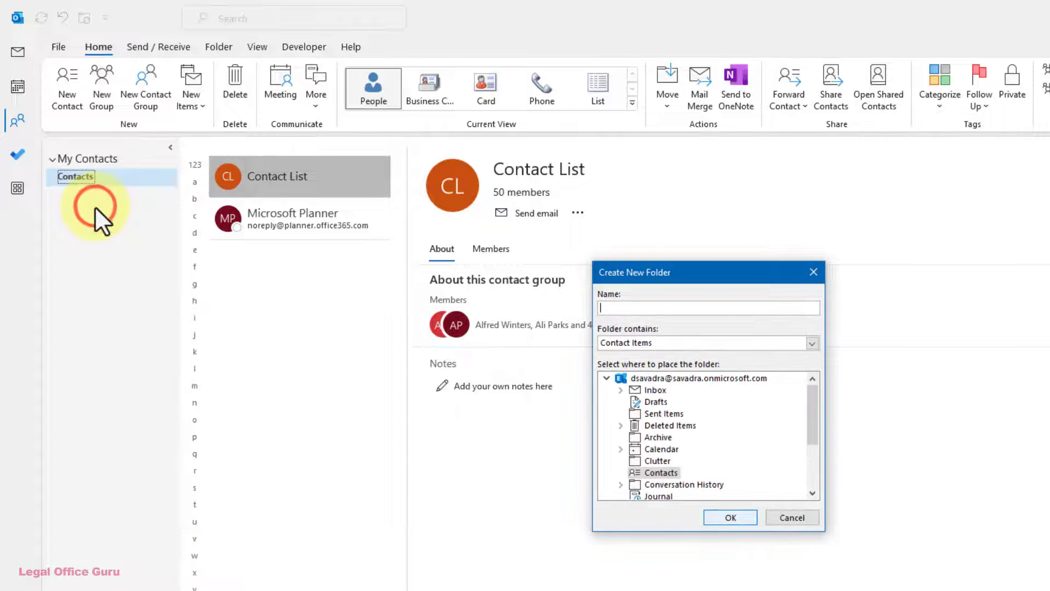
{"action": "type", "text": "Impo"}
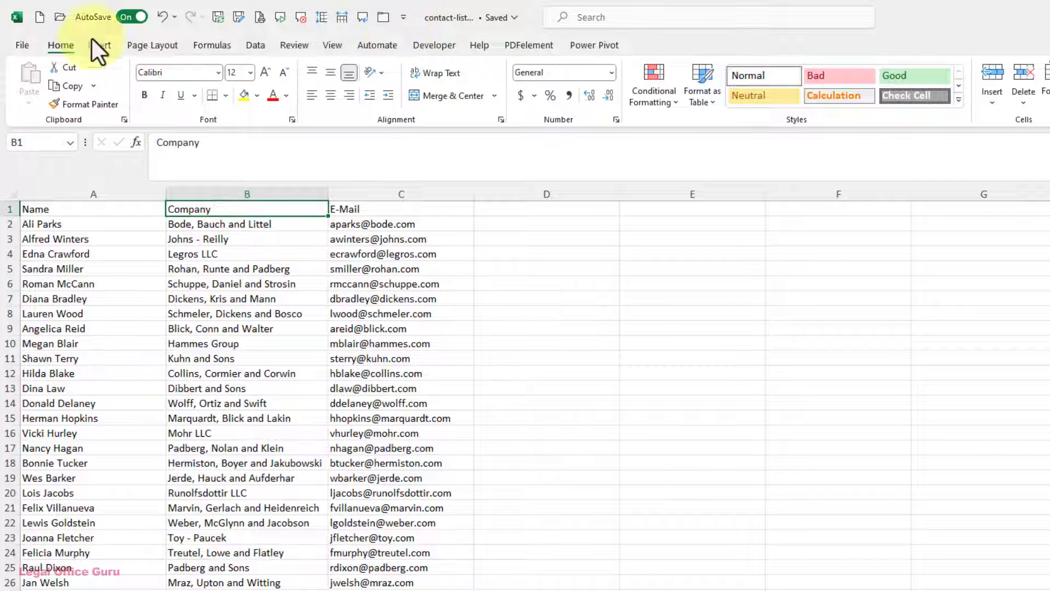
Step: Open the File backstage menu for the contact-list workbook
{"action": "left_click", "coordinate": [22, 45]}
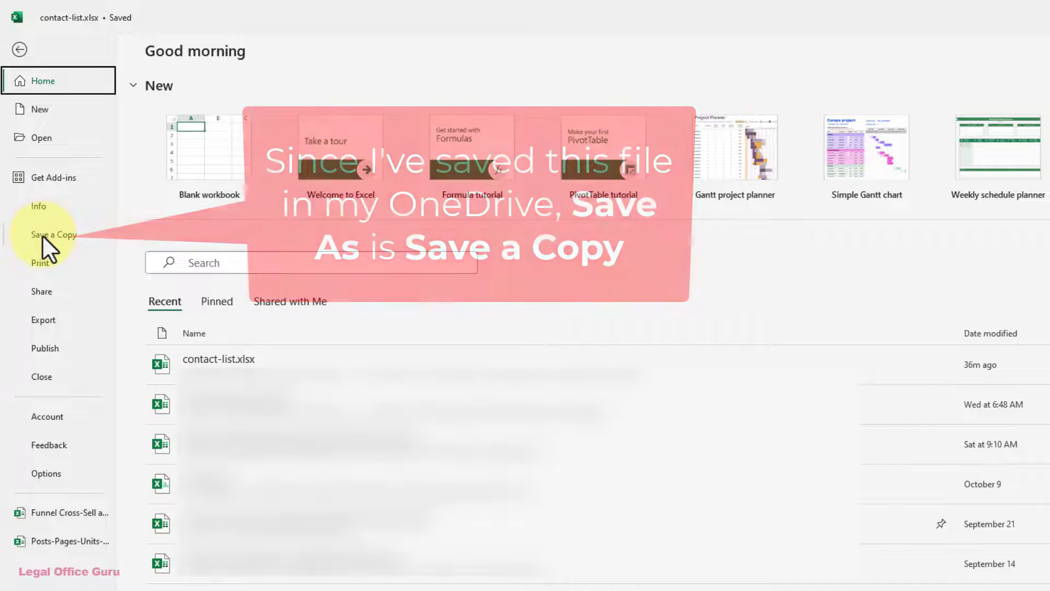
Step: Save a copy of the contact list as CSV UTF-8 (Comma delimited)
{"action": "left_click", "coordinate": [53, 235]}
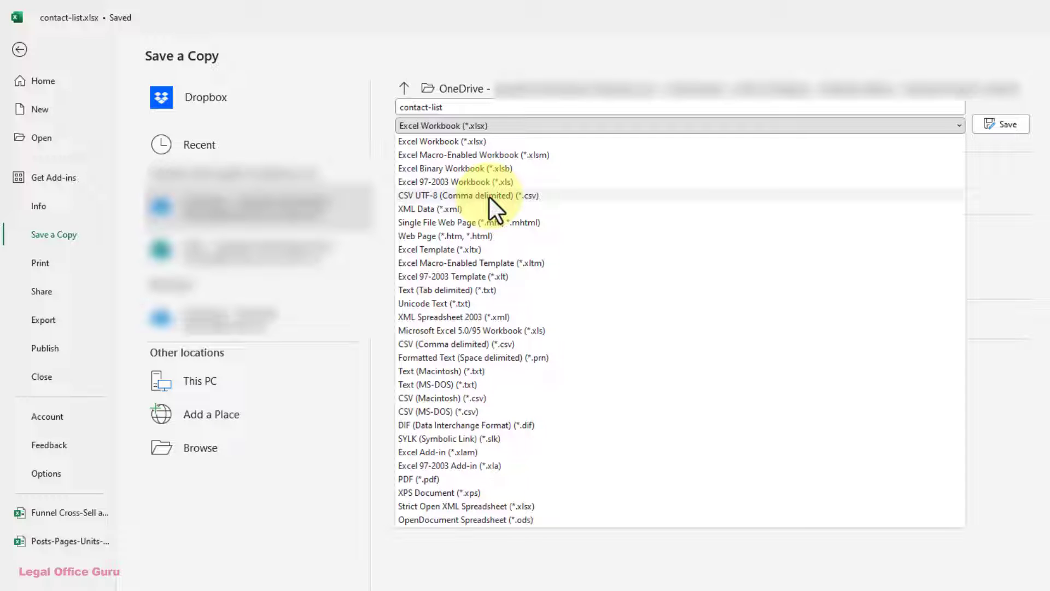
{"action": "left_click", "coordinate": [468, 195]}
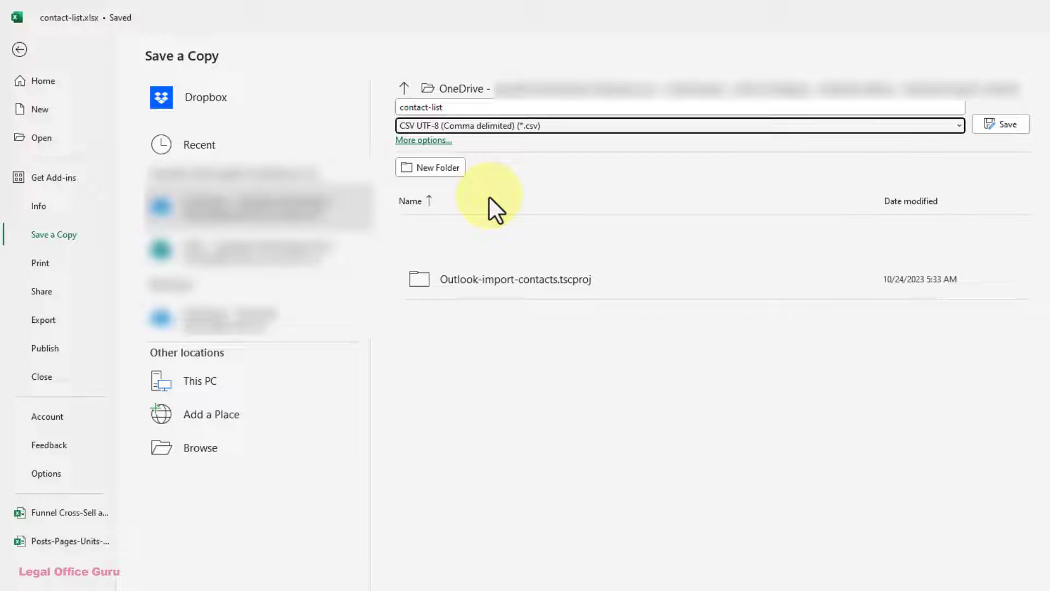
{"action": "left_click", "coordinate": [1001, 123]}
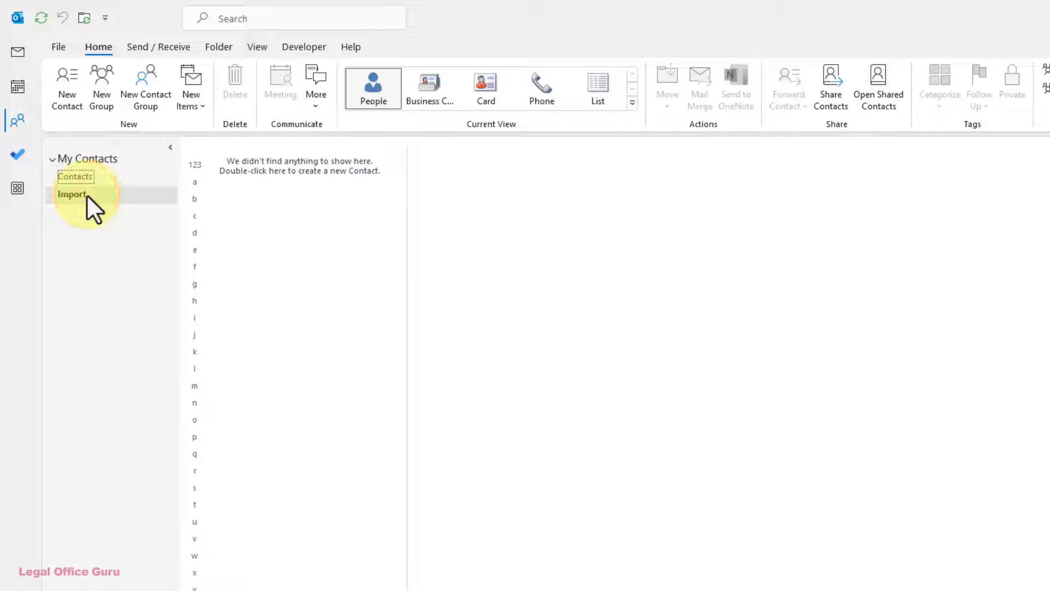
Step: Start Outlook's Import and Export wizard for a Comma Separated Values import
{"action": "left_click", "coordinate": [58, 47]}
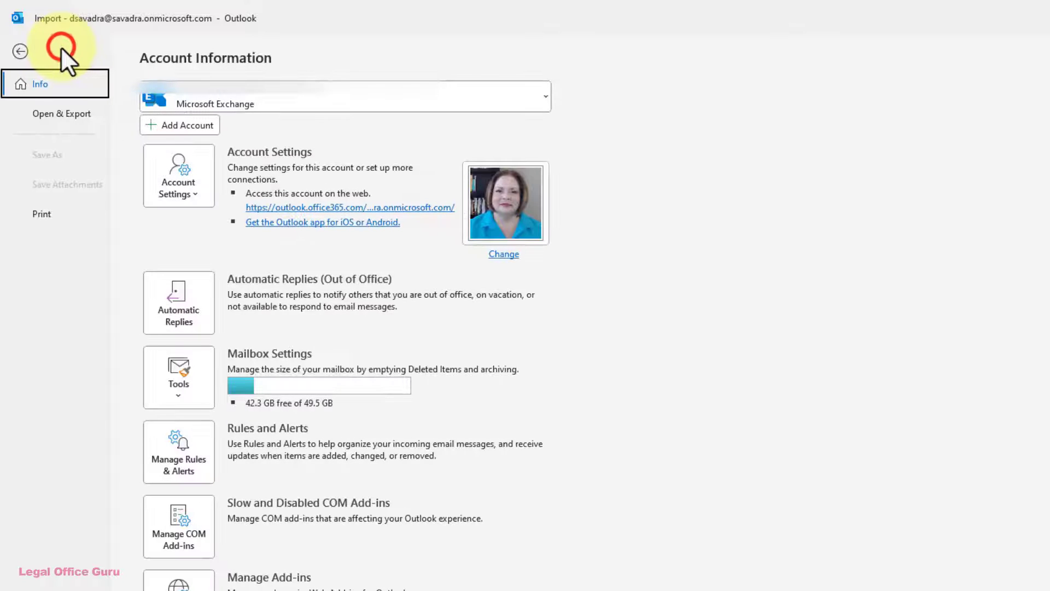
{"action": "left_click", "coordinate": [60, 114]}
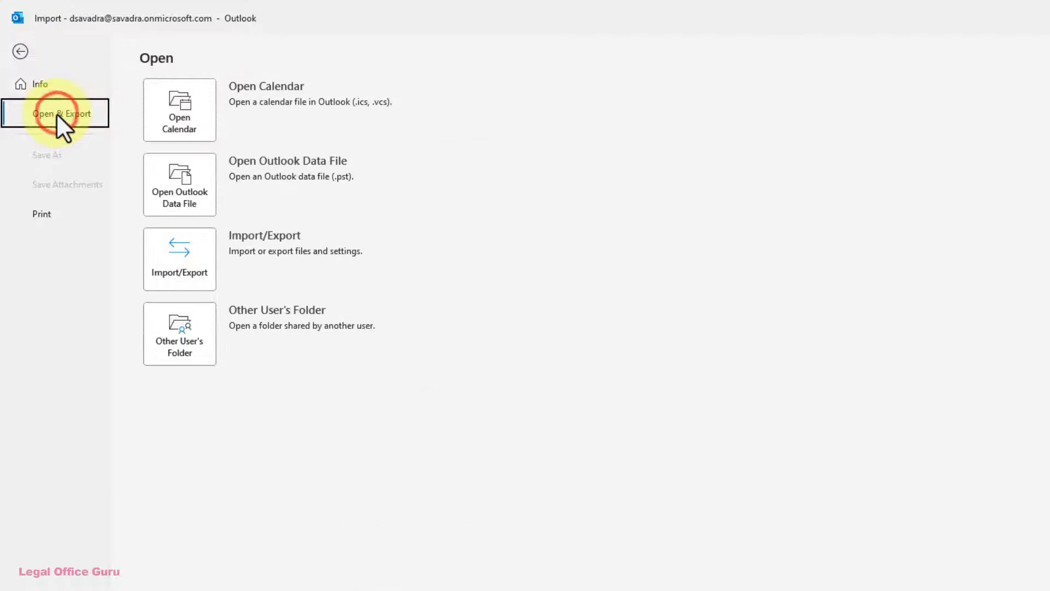
{"action": "left_click", "coordinate": [179, 257]}
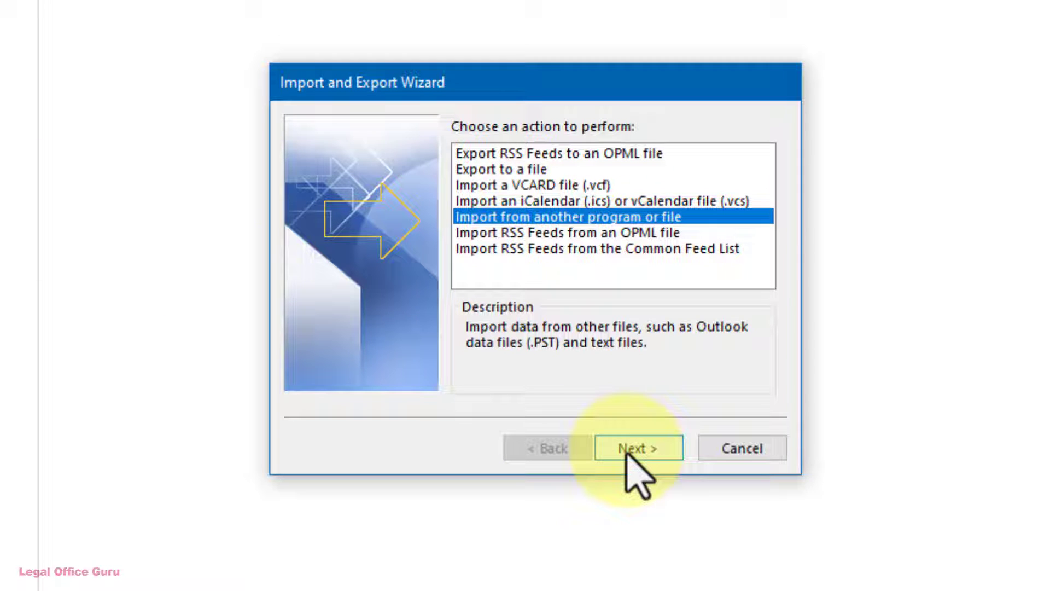
{"action": "left_click", "coordinate": [638, 449]}
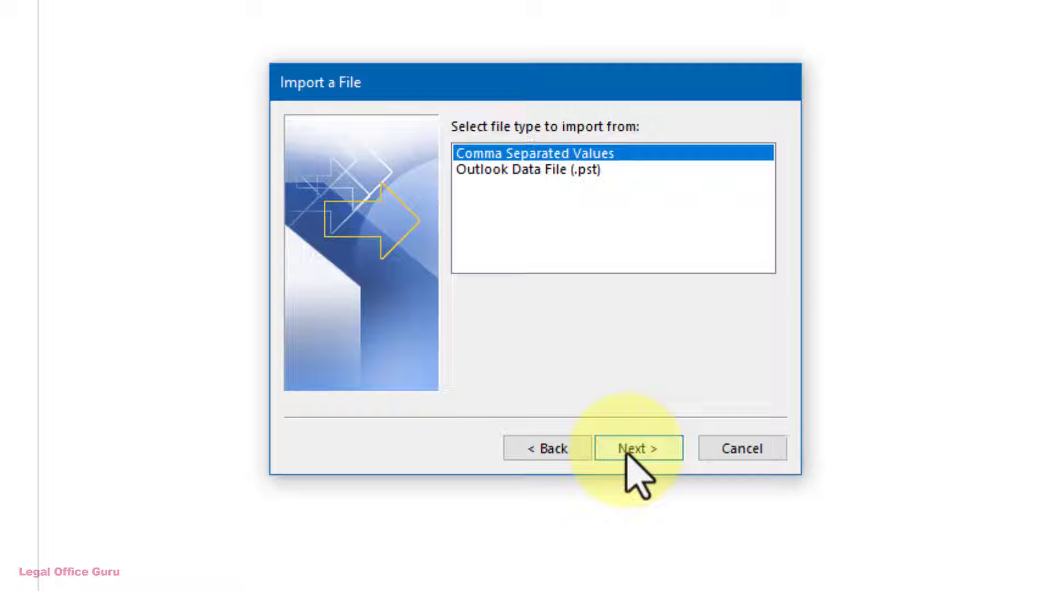
{"action": "left_click", "coordinate": [640, 448]}
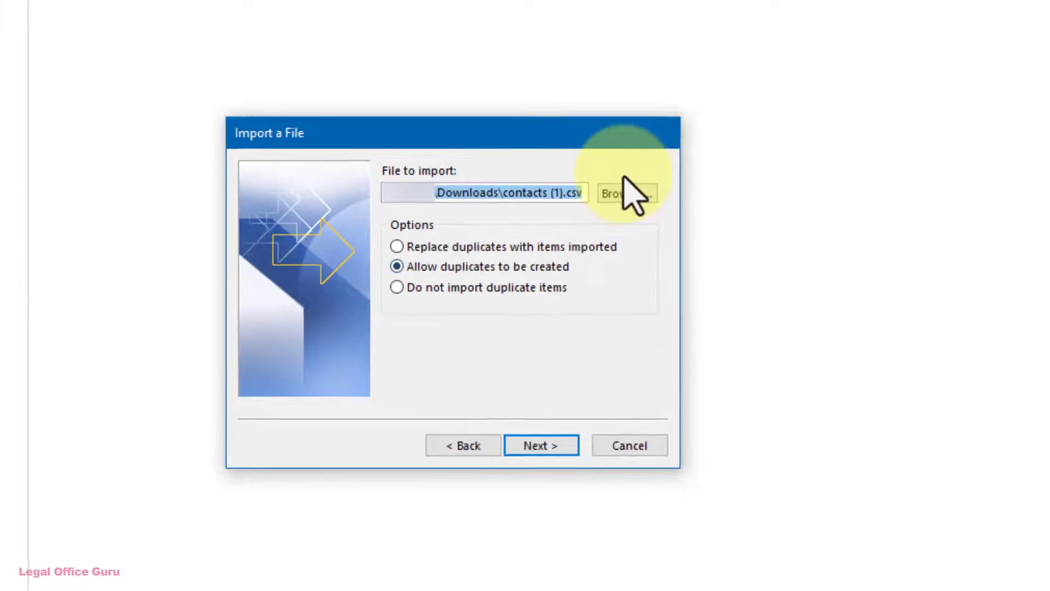
Step: Choose contact-list.csv as the file to import and continue to the destination folder
{"action": "left_click", "coordinate": [626, 193]}
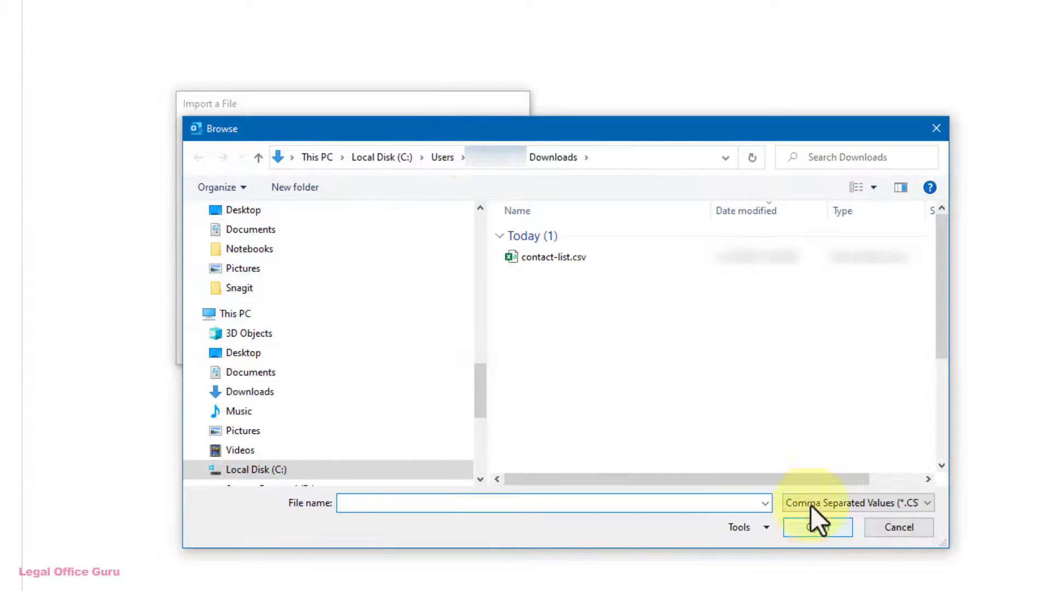
{"action": "left_click", "coordinate": [564, 258]}
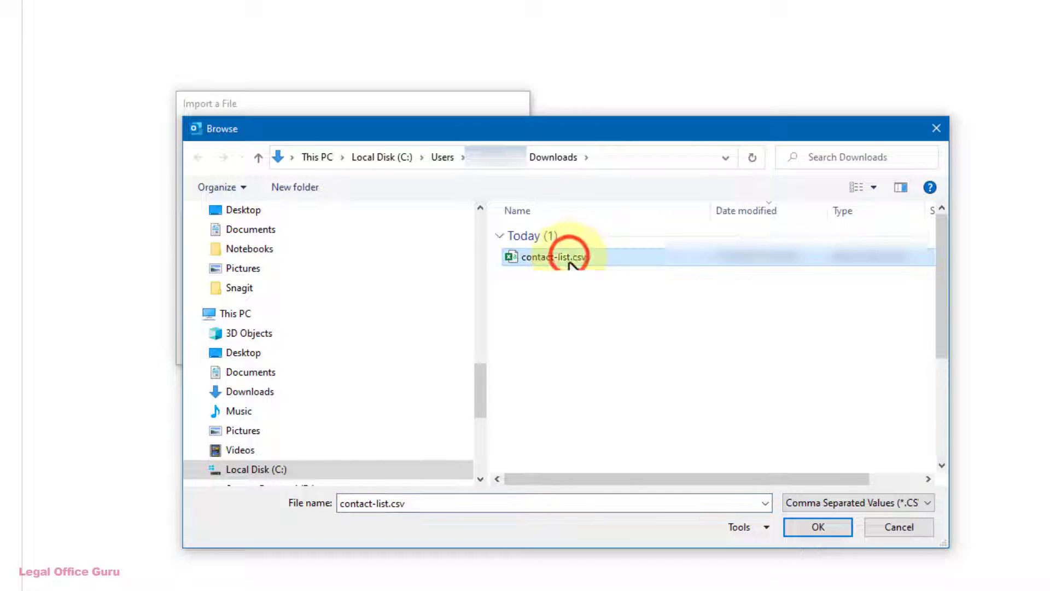
{"action": "left_click", "coordinate": [821, 527]}
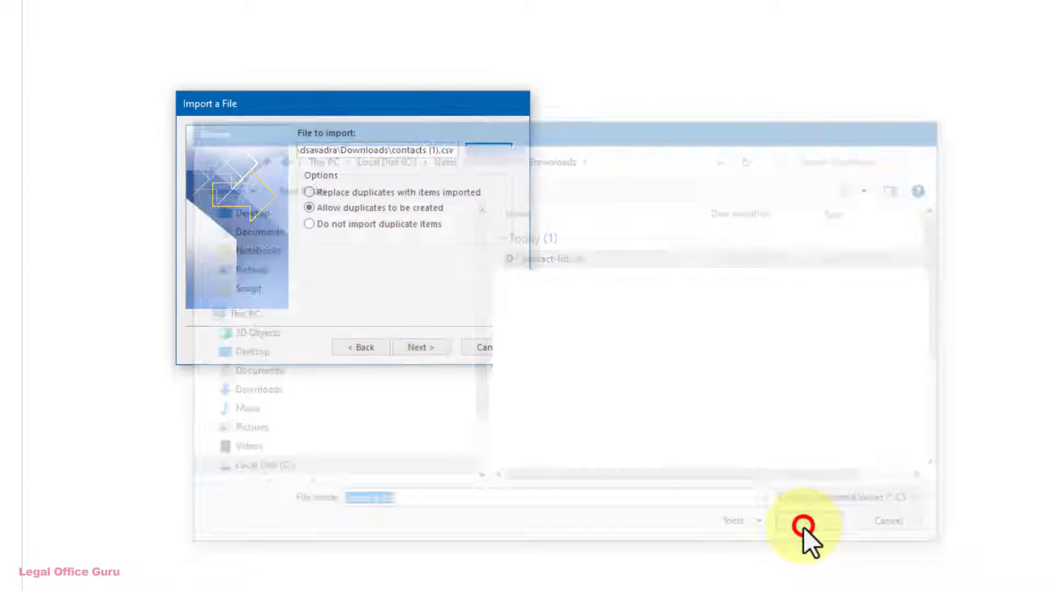
{"action": "left_click", "coordinate": [802, 524]}
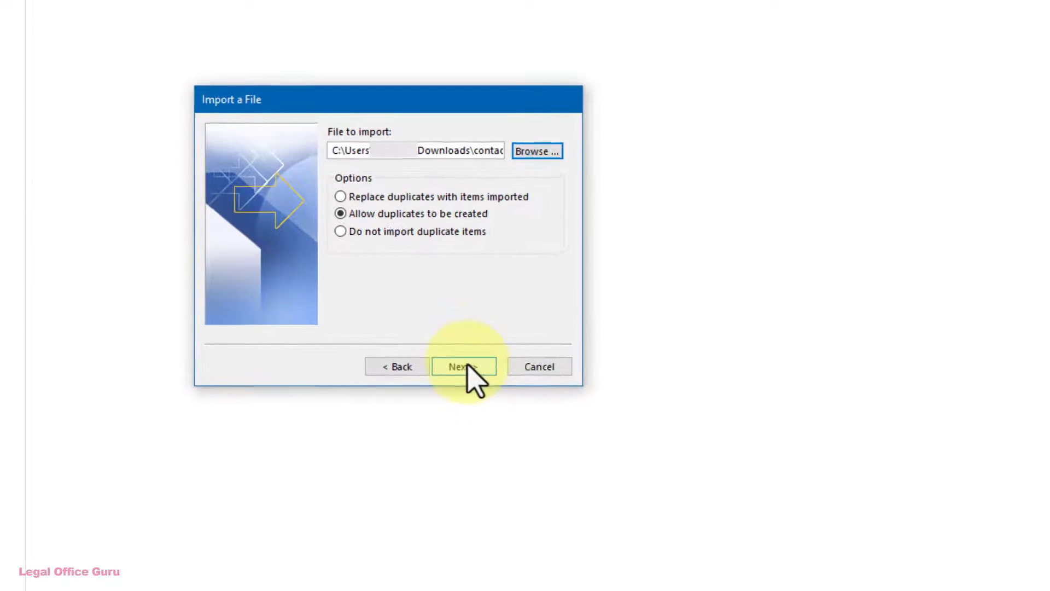
{"action": "left_click", "coordinate": [462, 366]}
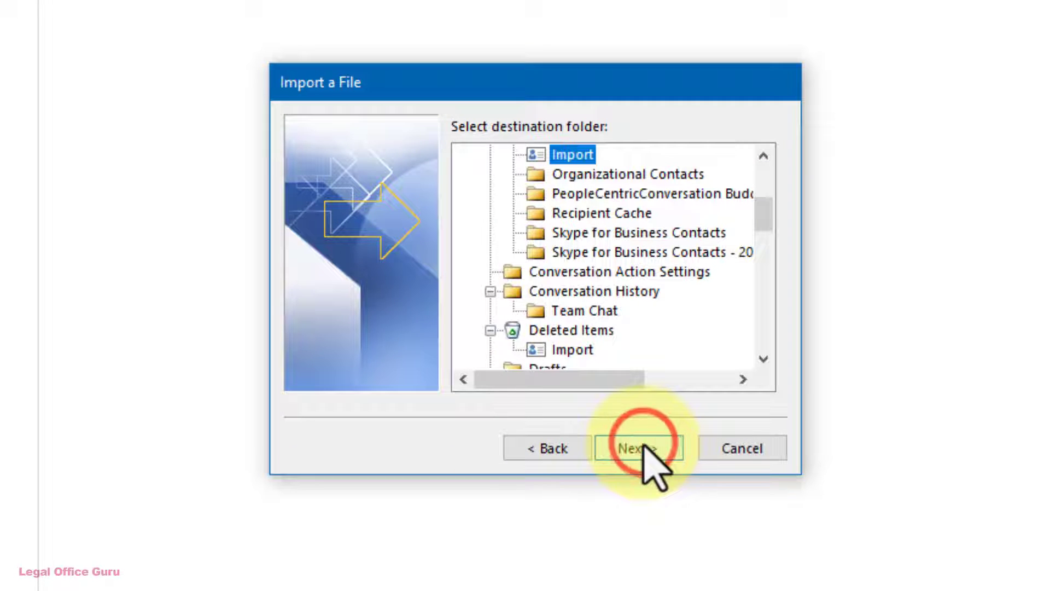
Step: Keep the Import folder as destination and reach the import summary
{"action": "left_click", "coordinate": [639, 448]}
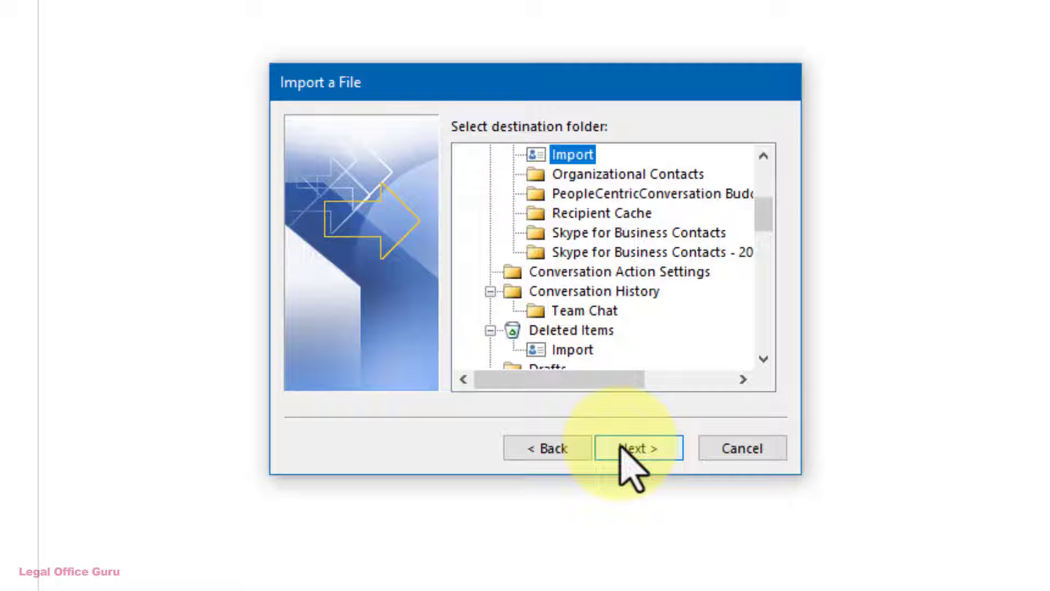
{"action": "left_click", "coordinate": [638, 448]}
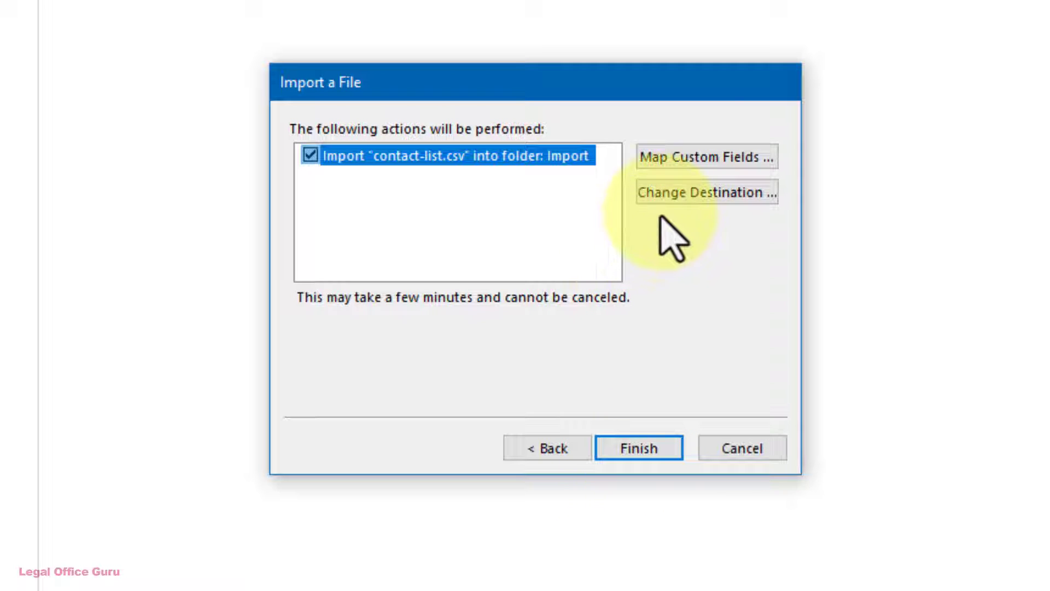
Step: Map the CSV Name column to the contact Name field and finish importing contact-list.csv
{"action": "left_click", "coordinate": [707, 157]}
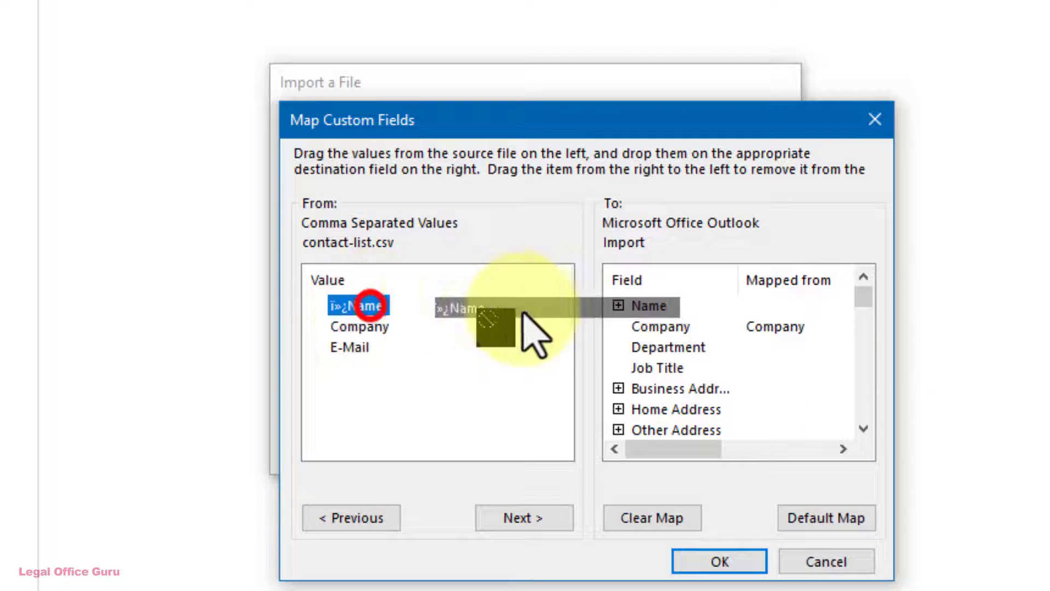
{"action": "left_click_drag", "start_coordinate": [359, 305], "coordinate": [646, 305]}
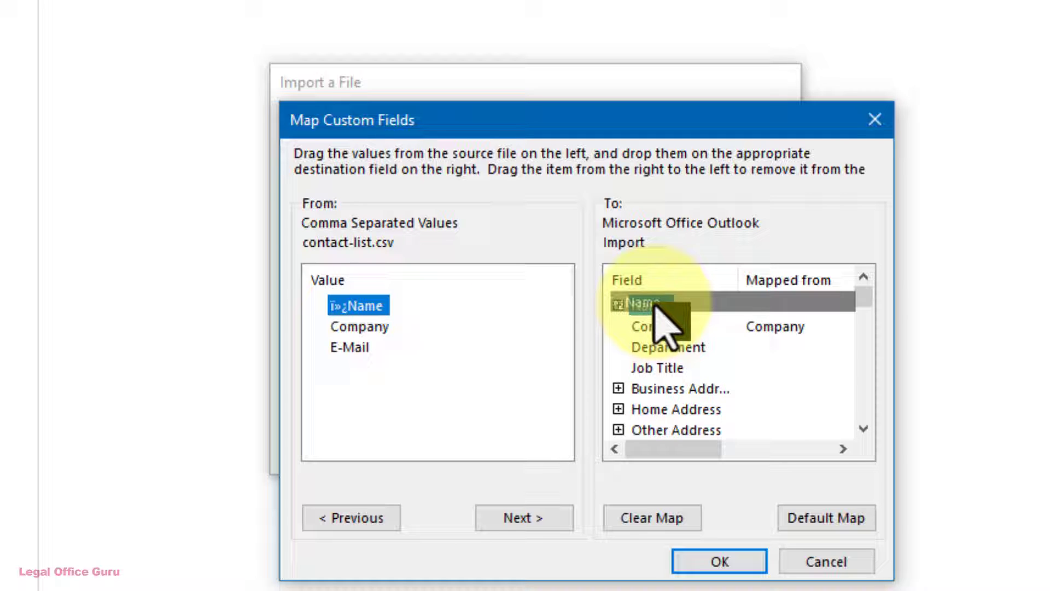
{"action": "left_click_drag", "start_coordinate": [358, 304], "coordinate": [650, 307]}
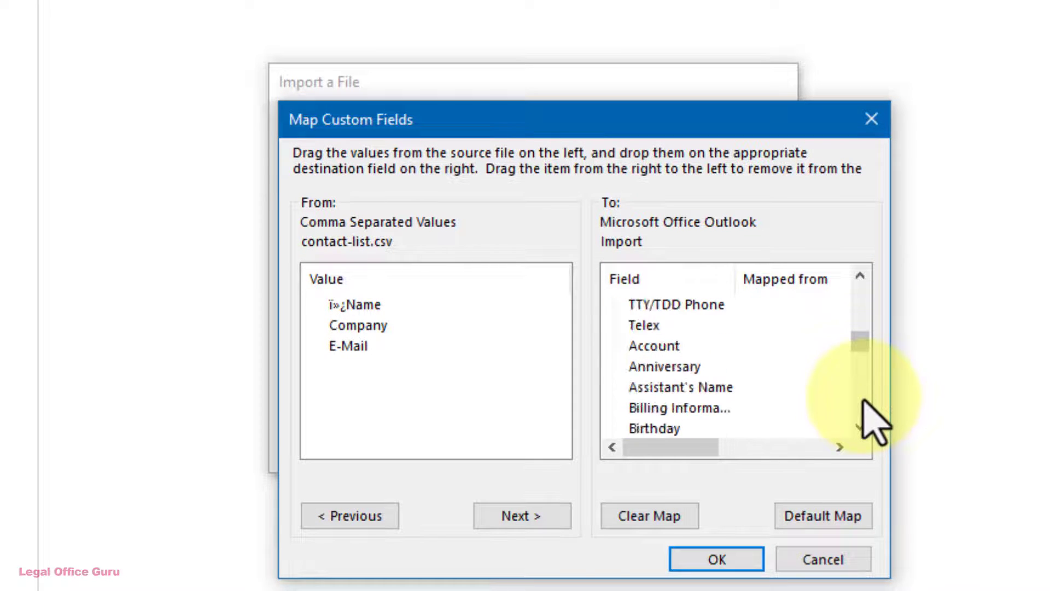
{"action": "left_click", "coordinate": [717, 558]}
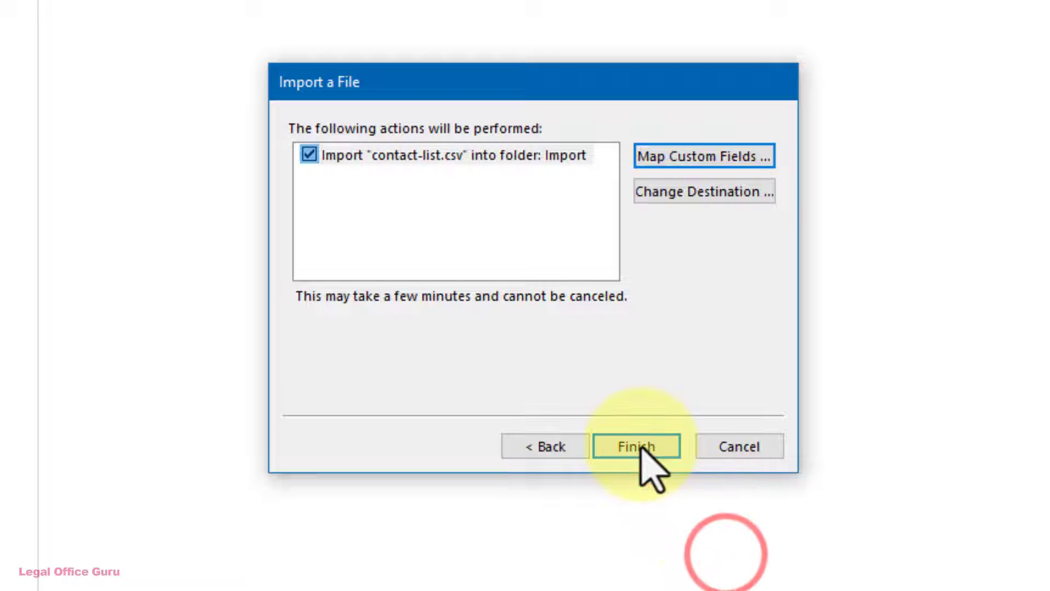
{"action": "left_click", "coordinate": [640, 446]}
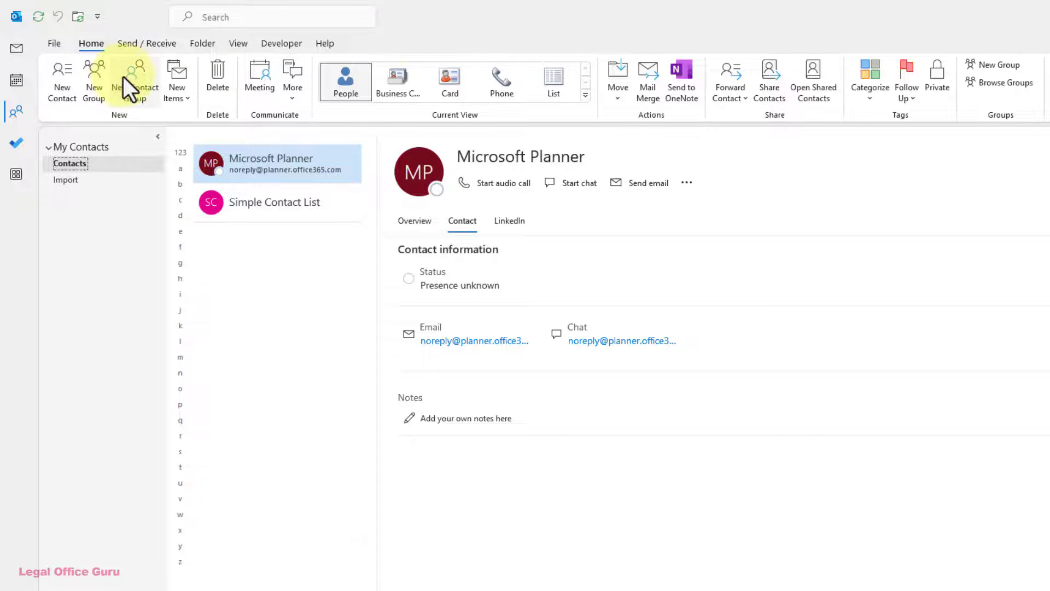
Step: Create a new, empty contact group from the People Home ribbon
{"action": "left_click", "coordinate": [134, 80]}
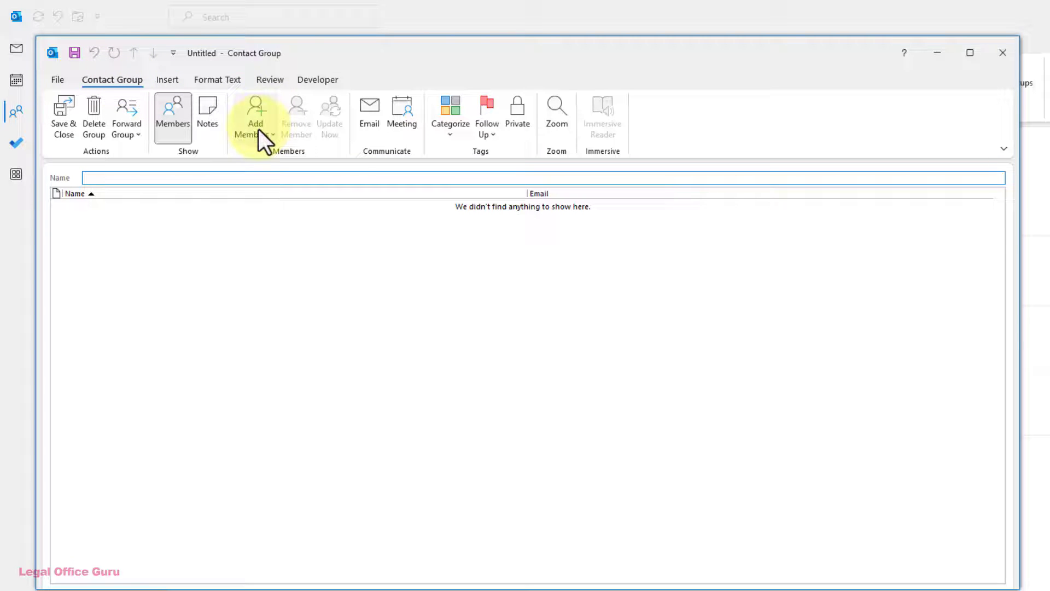
{"action": "left_click", "coordinate": [255, 115]}
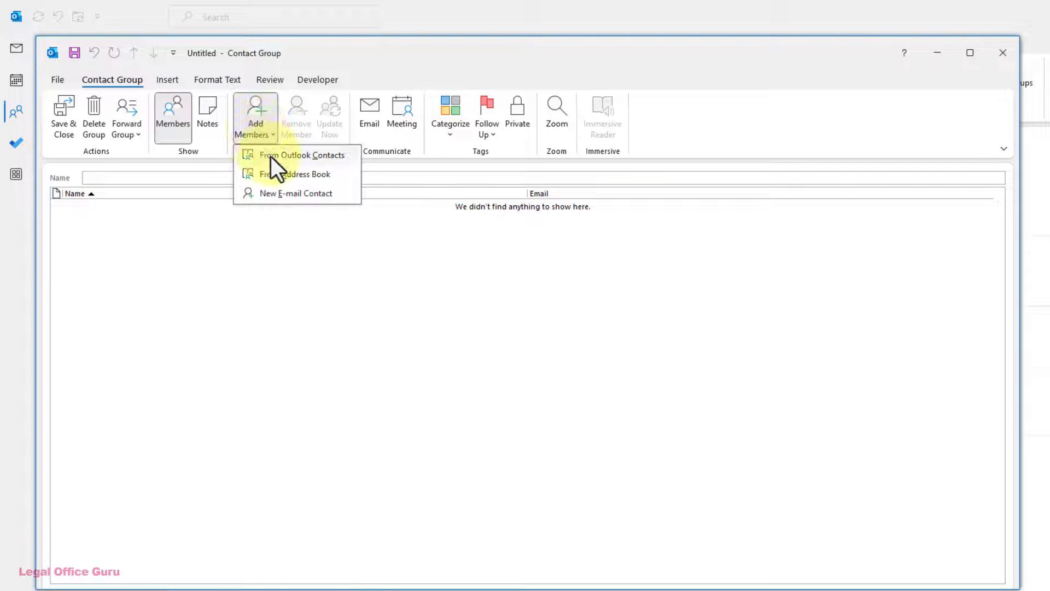
{"action": "left_click", "coordinate": [300, 155]}
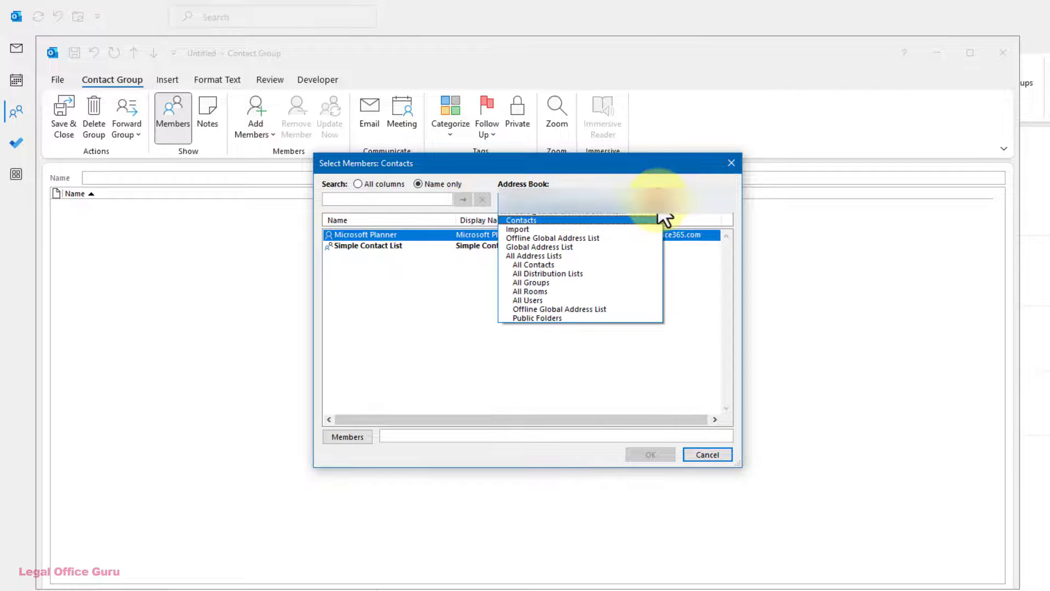
{"action": "left_click", "coordinate": [518, 229]}
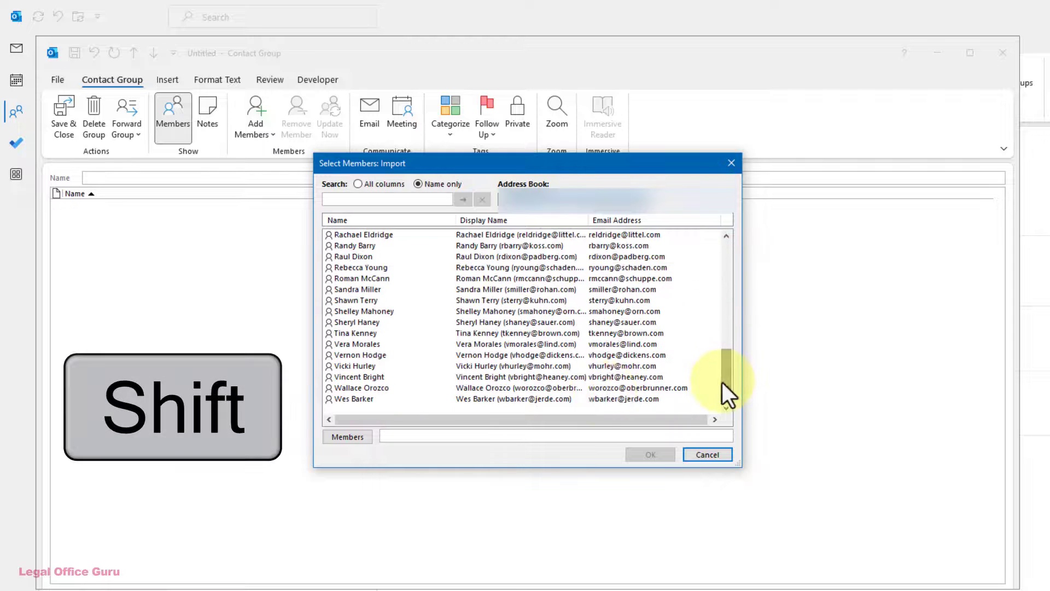
{"action": "left_click", "coordinate": [362, 398]}
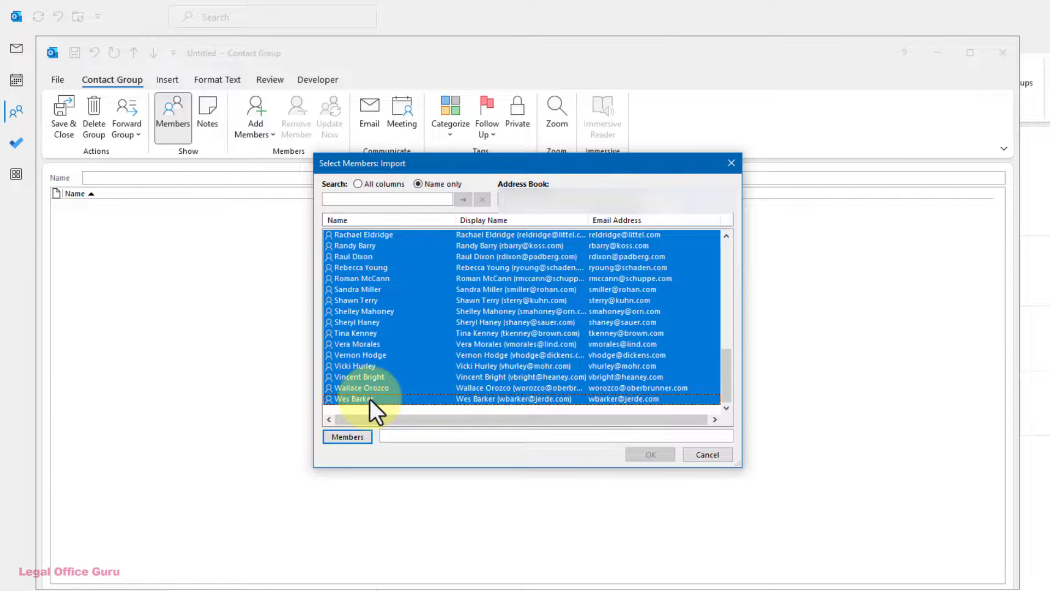
{"action": "left_click", "coordinate": [347, 436]}
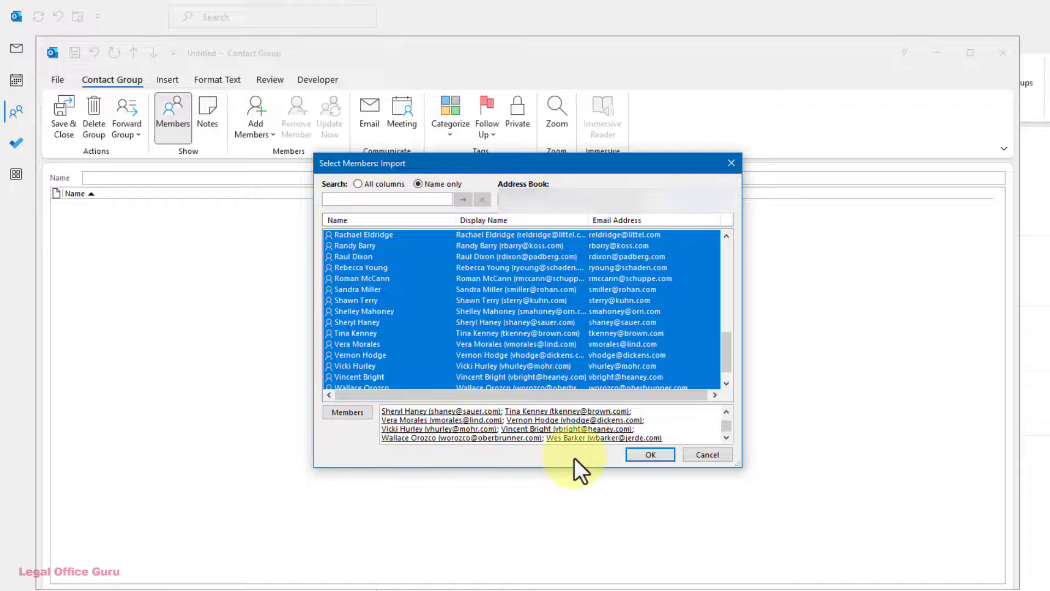
{"action": "left_click", "coordinate": [650, 454]}
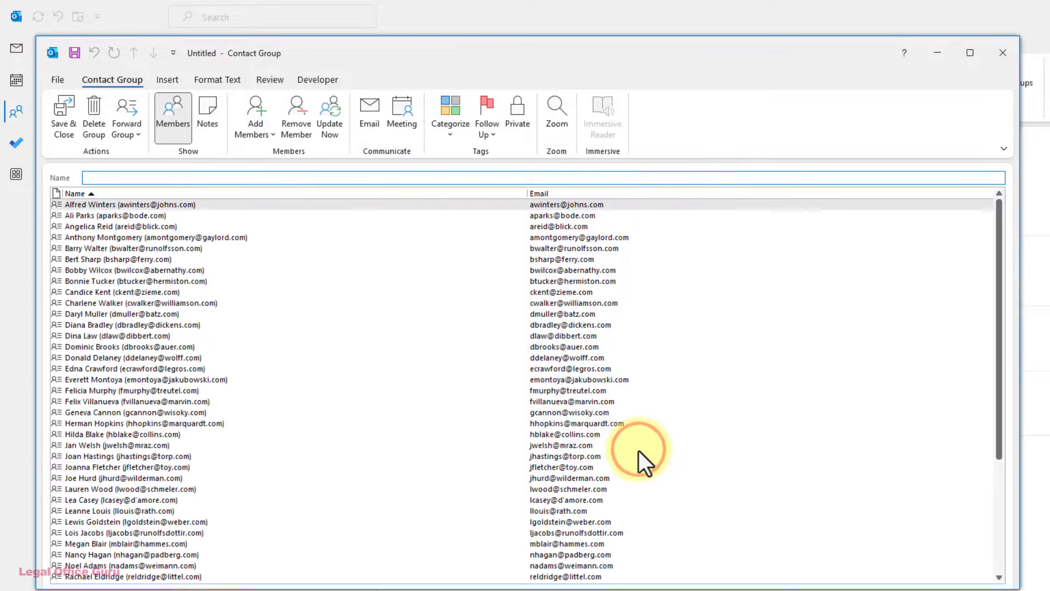
Step: Enter '2nd Contact Group' as the group's name
{"action": "left_click", "coordinate": [131, 177]}
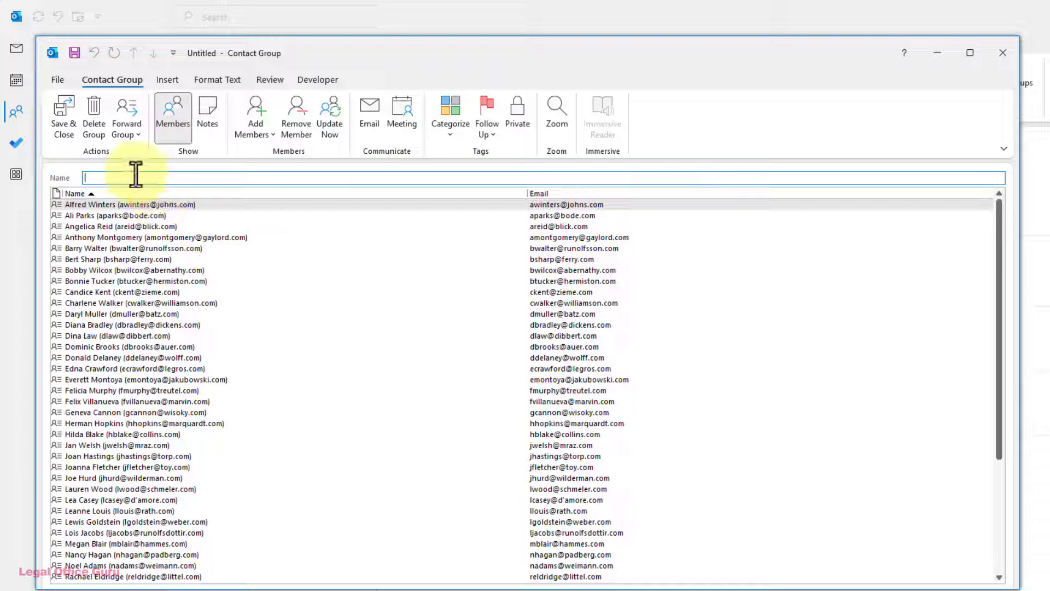
{"action": "type", "text": "2nd Contact Group"}
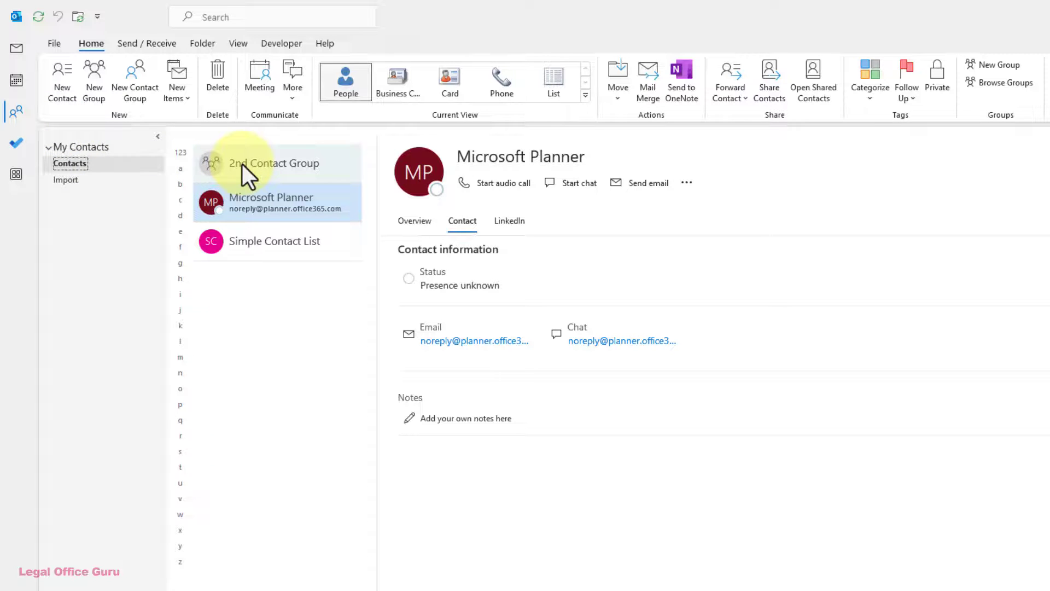
{"action": "left_click", "coordinate": [244, 166]}
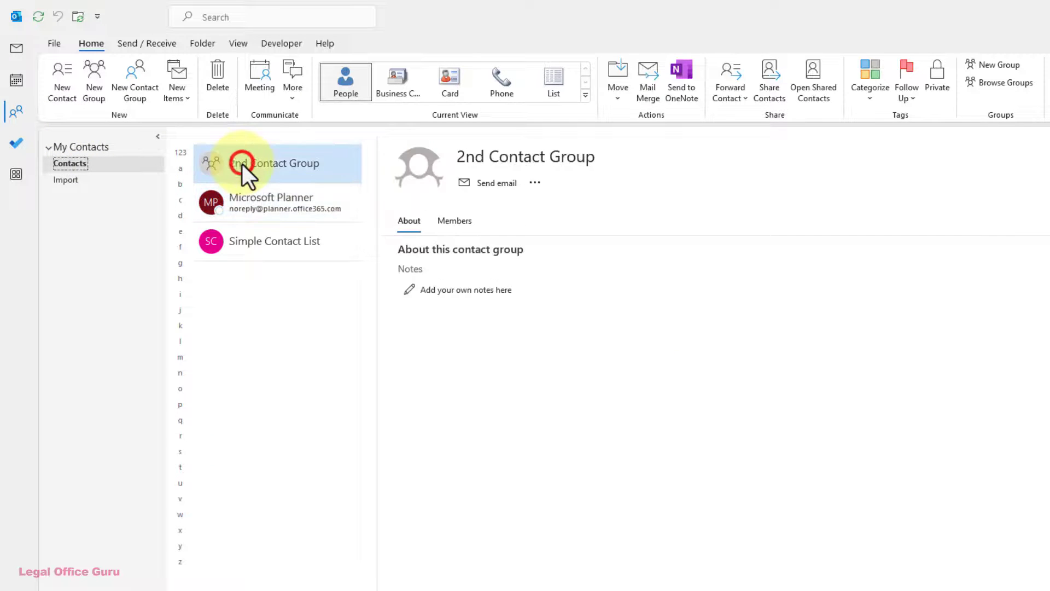
{"action": "left_click", "coordinate": [275, 163]}
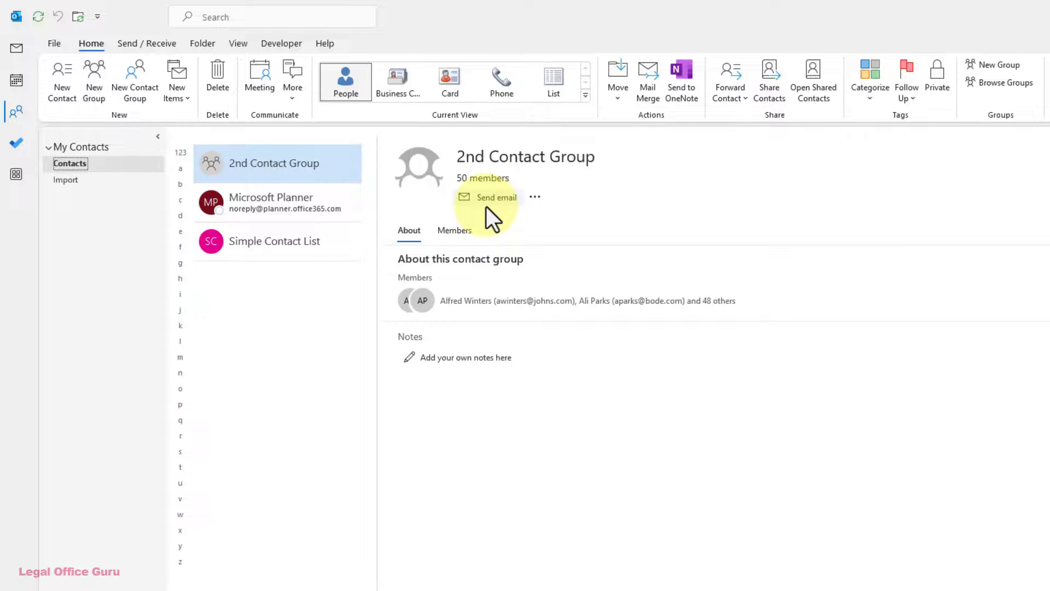